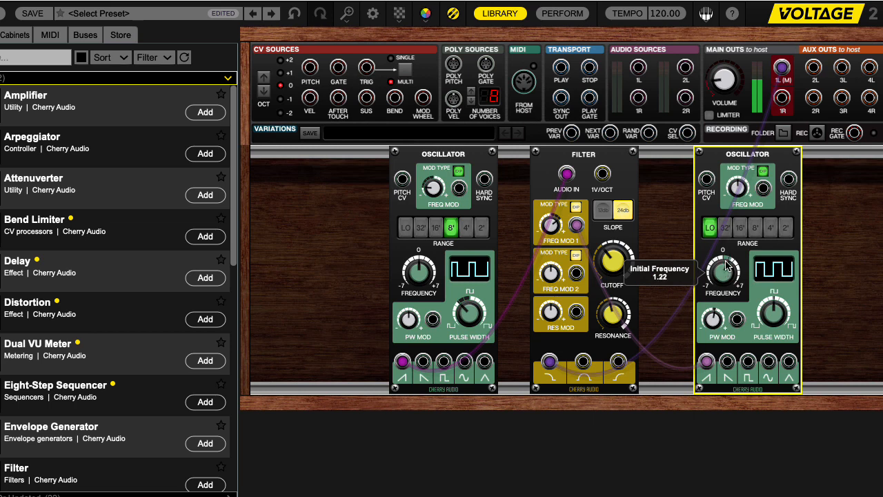
# Step: Lower the right oscillator's frequency from 1.22 to about 0.02, keeping the LO range
pyautogui.moveTo(723, 273); pyautogui.dragTo(727, 239)
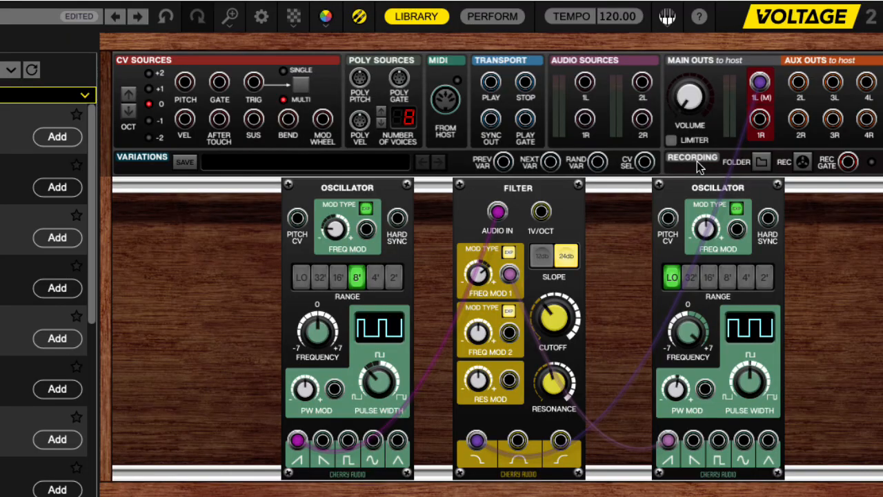
pyautogui.moveTo(522, 266)
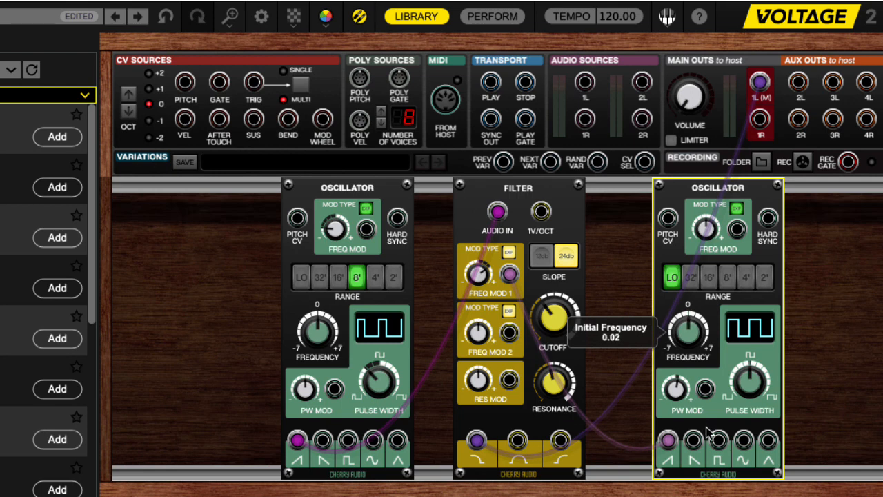
pyautogui.moveTo(663, 337)
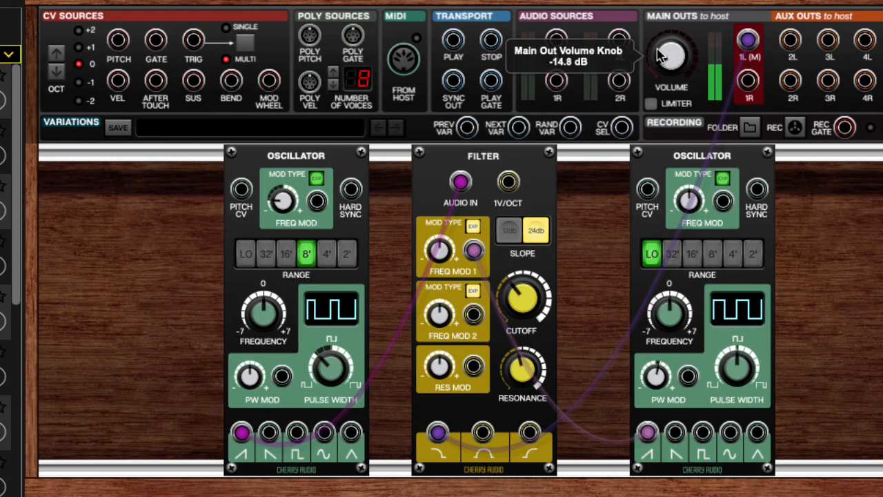
pyautogui.moveTo(445, 257)
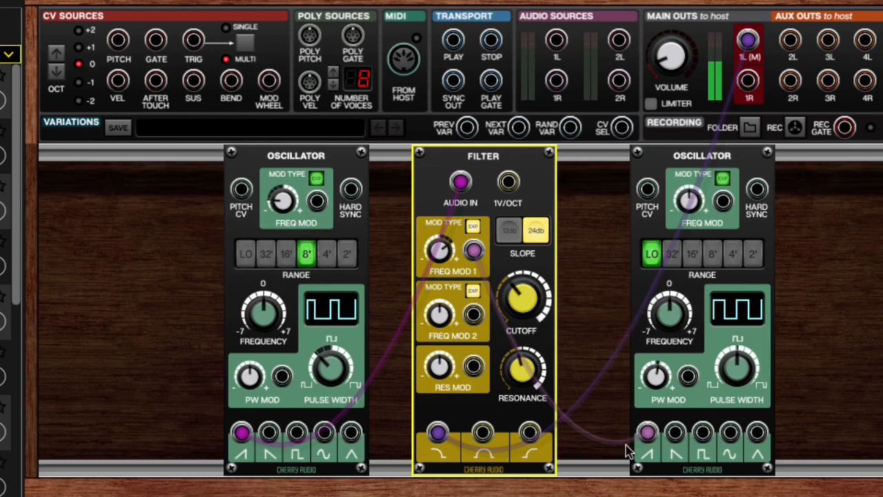
# Step: Turn the MAIN OUTS volume knob down to about -14.8 dB
pyautogui.moveTo(472, 250); pyautogui.dragTo(647, 434)
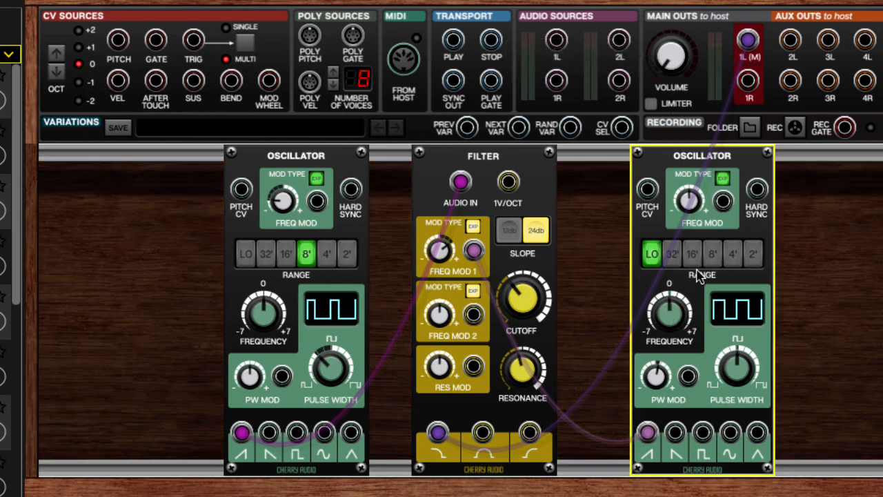
# Step: Put the right oscillator in the 16' range and sweep its frequency, ending near -0.63
pyautogui.click(693, 254)
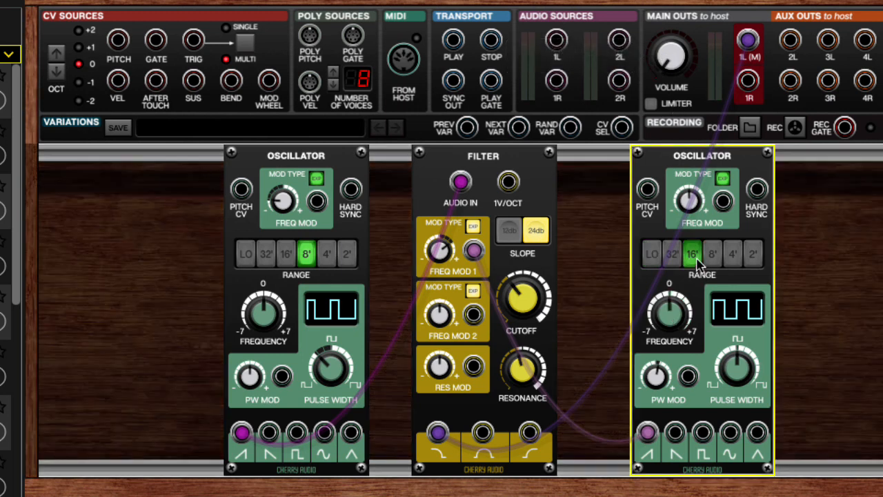
pyautogui.click(693, 254)
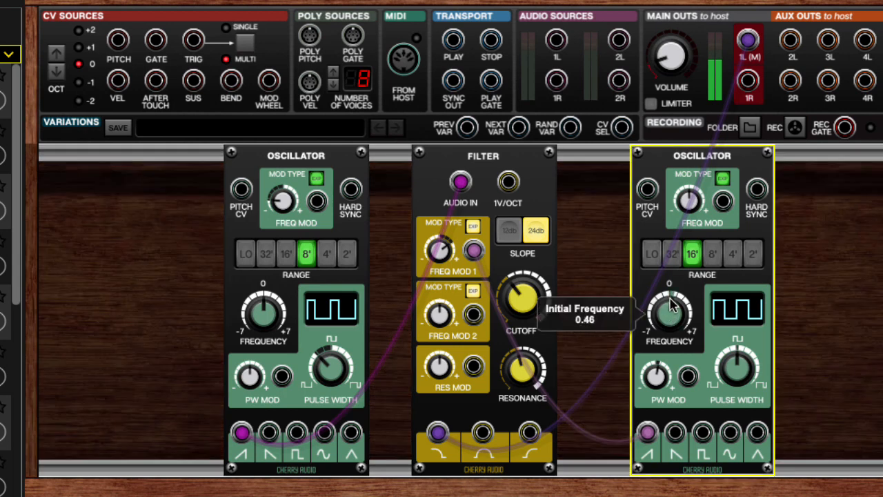
pyautogui.moveTo(669, 304); pyautogui.dragTo(672, 328)
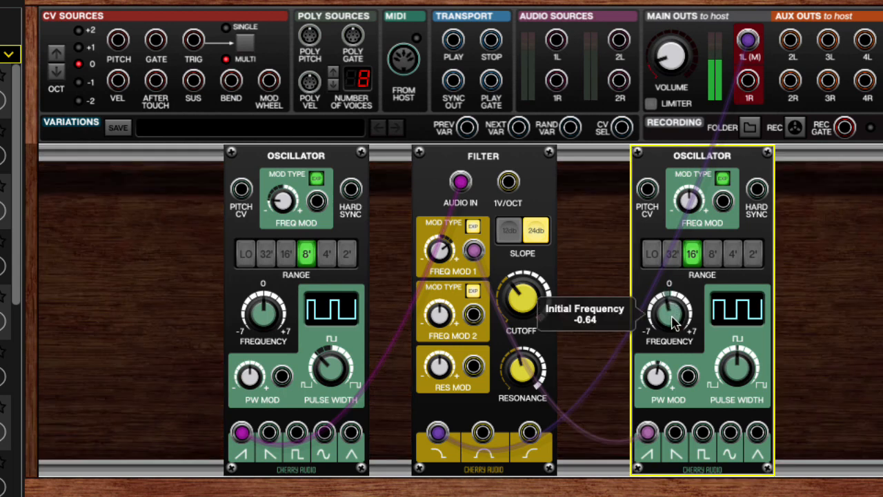
pyautogui.moveTo(669, 317); pyautogui.dragTo(673, 304)
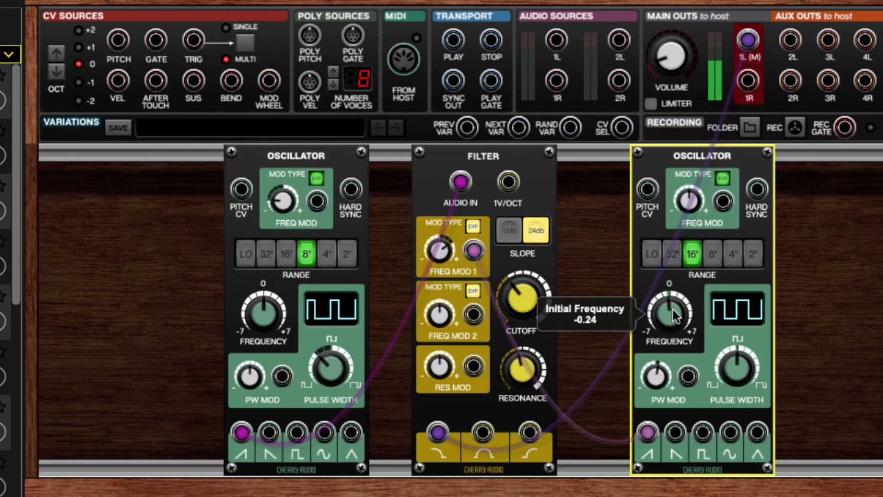
pyautogui.moveTo(669, 314); pyautogui.dragTo(669, 304)
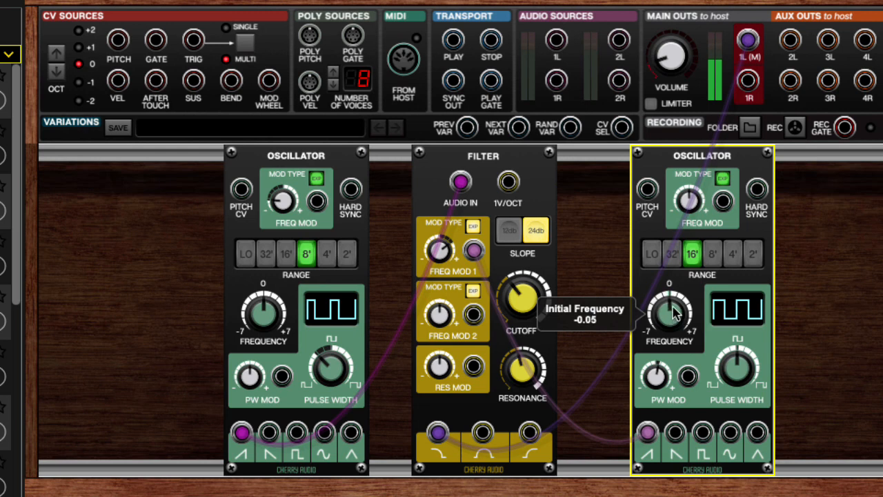
pyautogui.moveTo(668, 314); pyautogui.dragTo(673, 303)
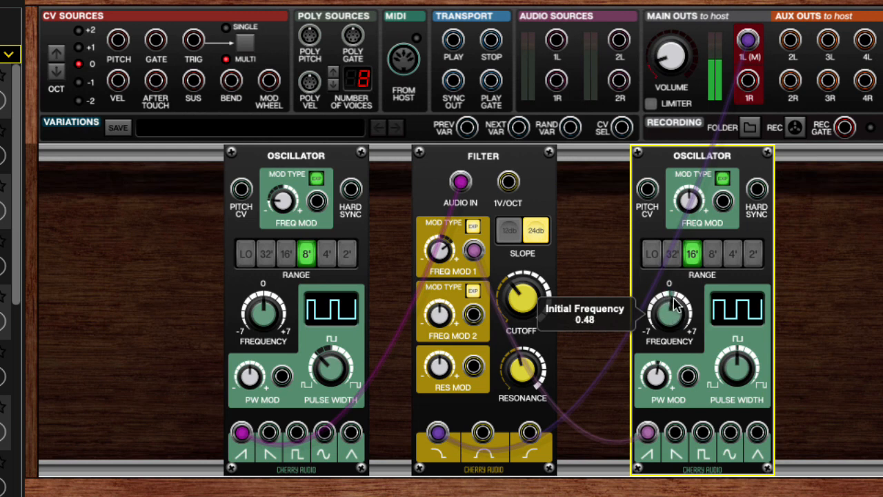
pyautogui.moveTo(684, 288)
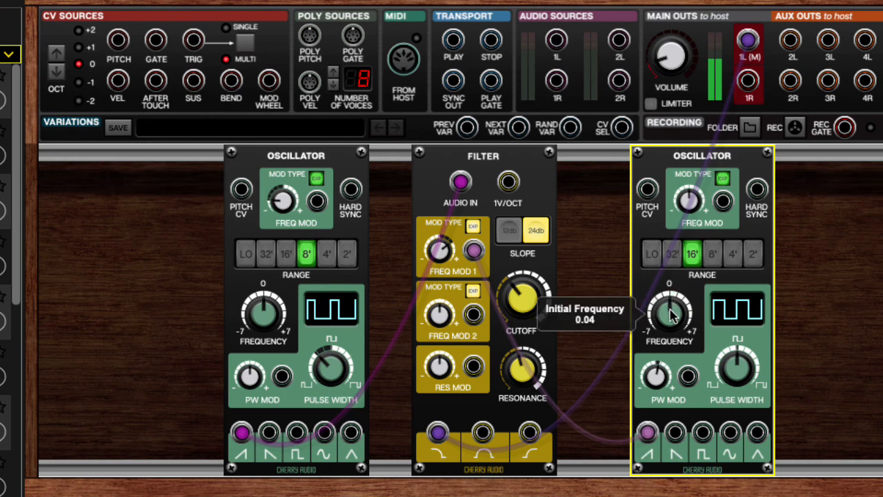
pyautogui.moveTo(666, 314); pyautogui.dragTo(666, 331)
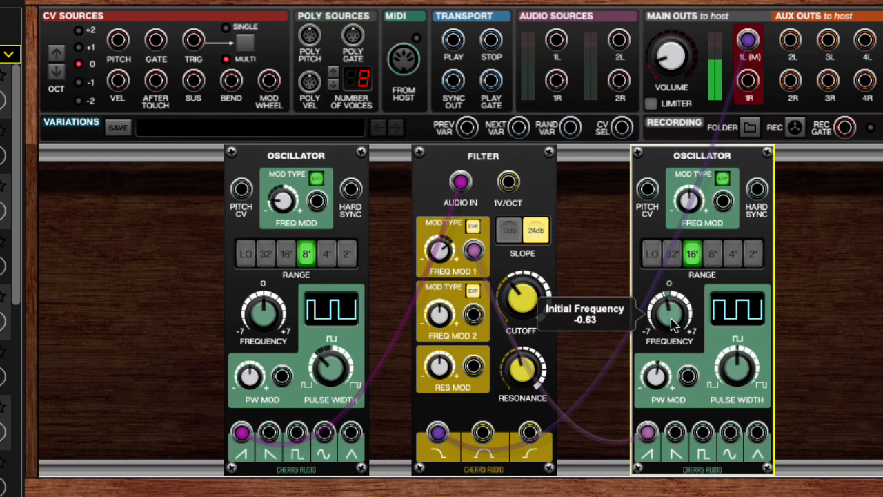
# Step: Switch the right oscillator's range to 8', matching the left oscillator
pyautogui.click(693, 254)
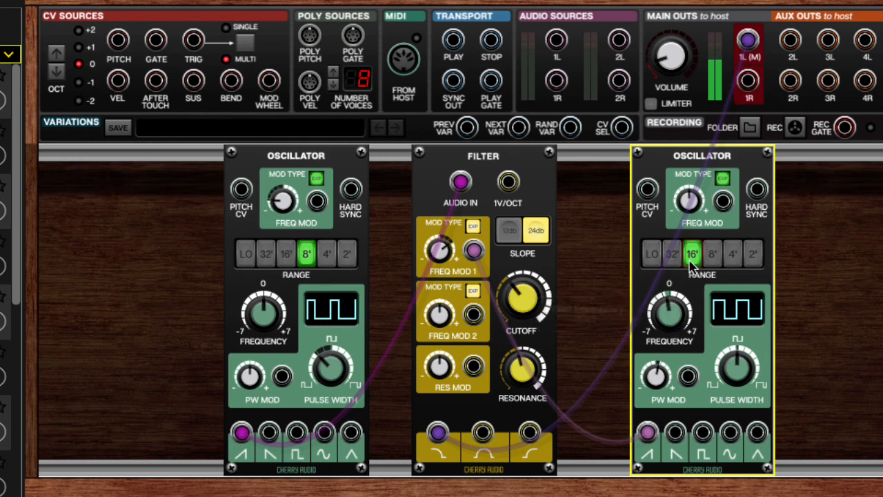
pyautogui.click(671, 254)
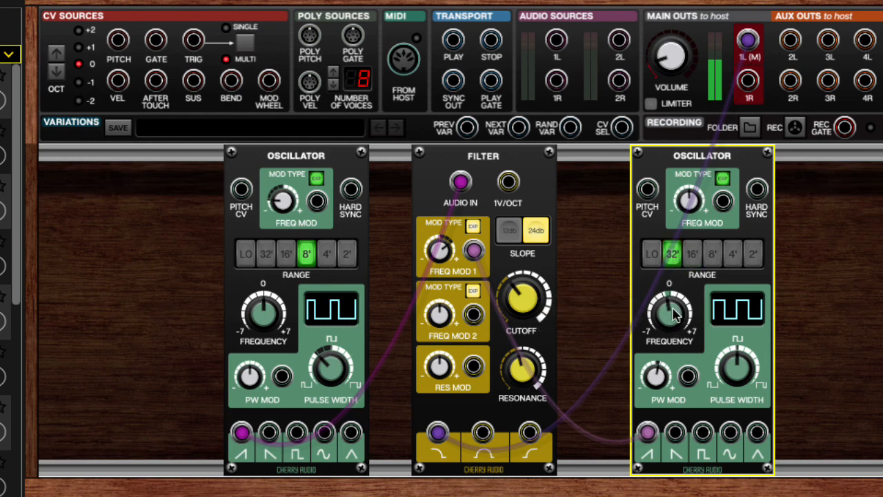
pyautogui.moveTo(676, 311)
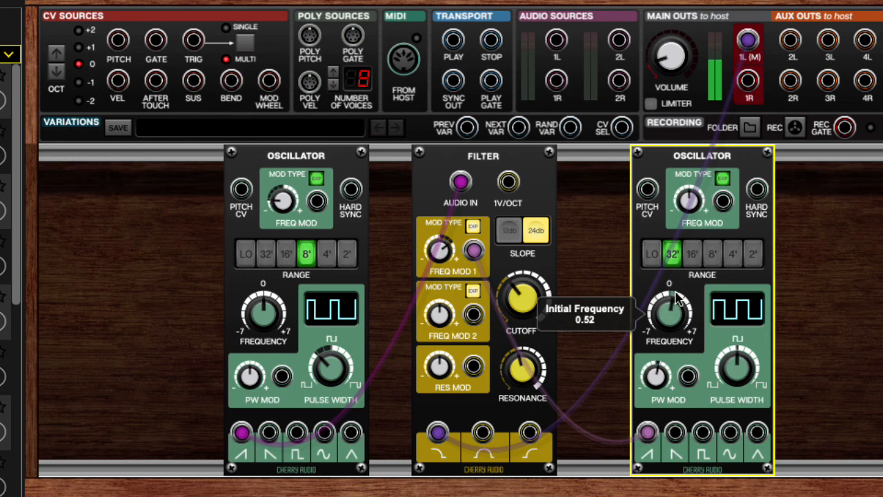
pyautogui.click(714, 254)
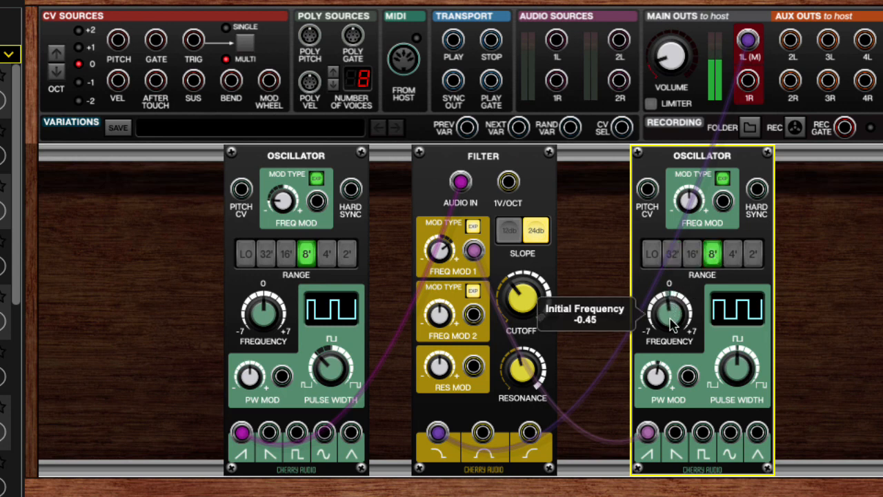
# Step: Raise the right oscillator's frequency from about -0.45 to -0.05
pyautogui.moveTo(669, 318); pyautogui.dragTo(673, 315)
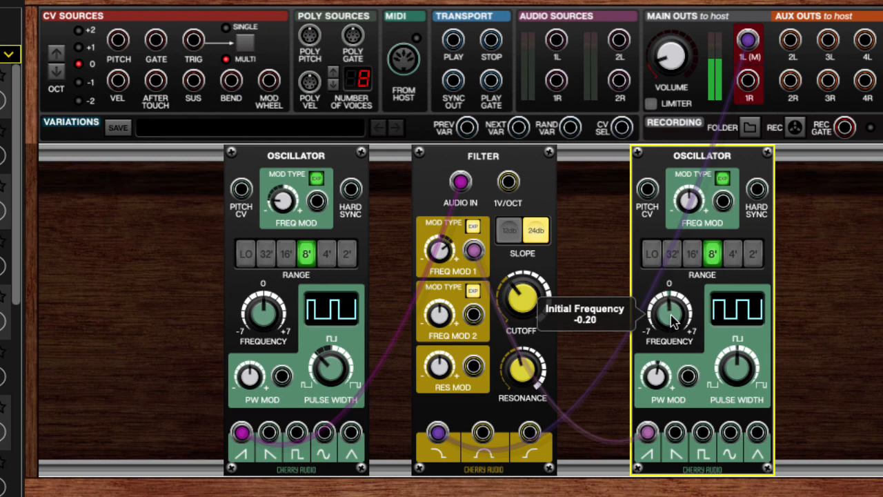
pyautogui.moveTo(668, 317); pyautogui.dragTo(670, 309)
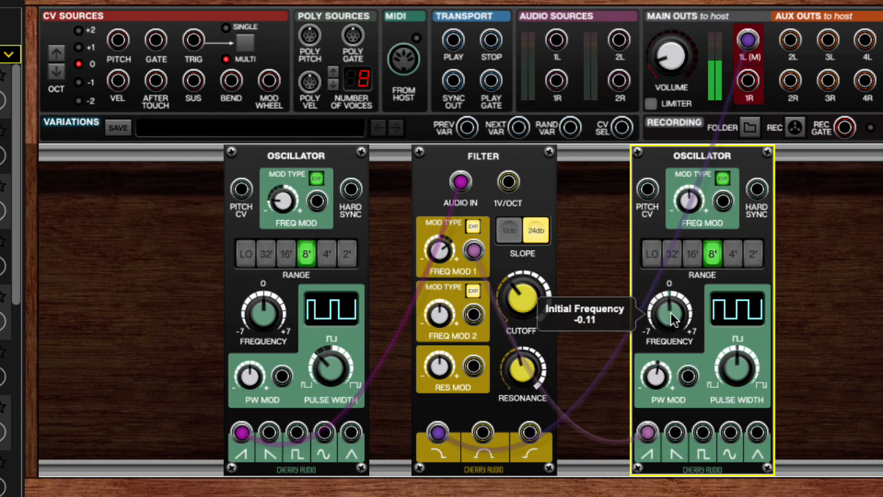
pyautogui.moveTo(673, 318); pyautogui.dragTo(673, 310)
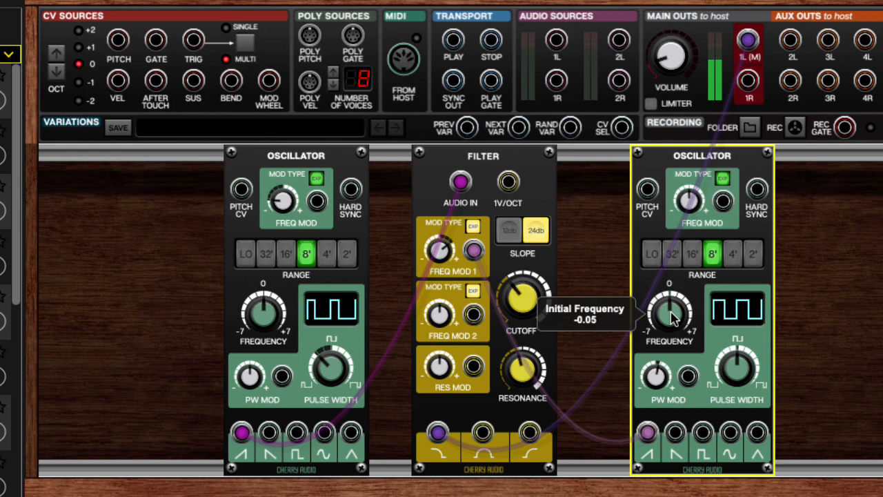
pyautogui.moveTo(673, 317); pyautogui.dragTo(675, 314)
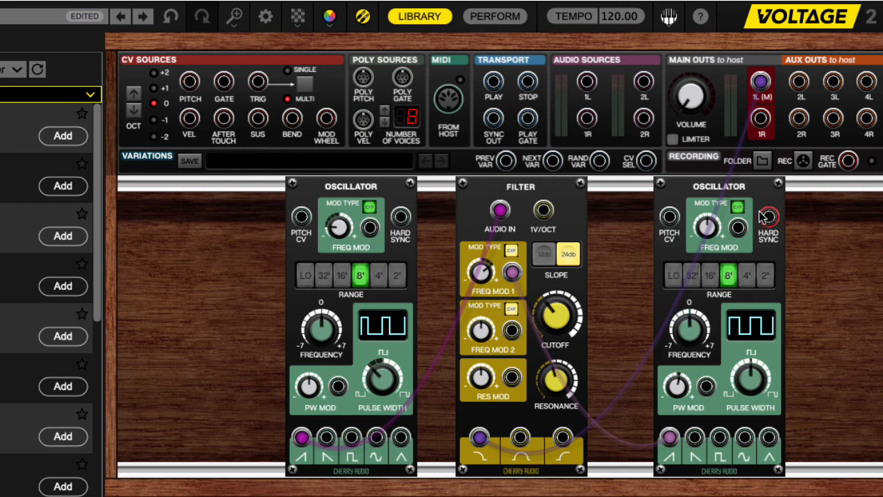
pyautogui.moveTo(739, 261)
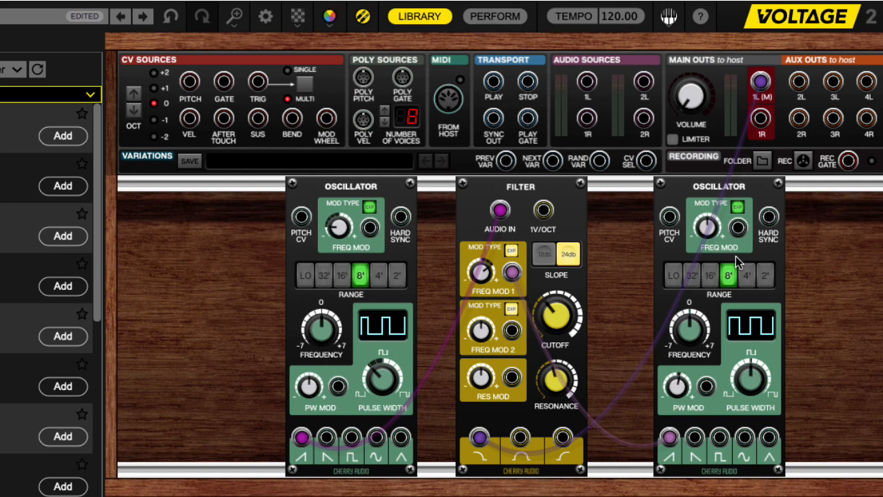
pyautogui.moveTo(713, 308)
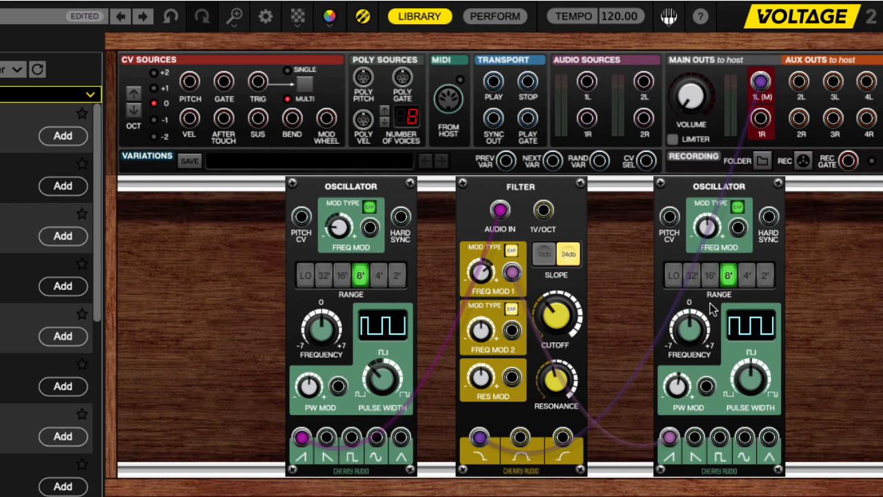
pyautogui.moveTo(712, 240)
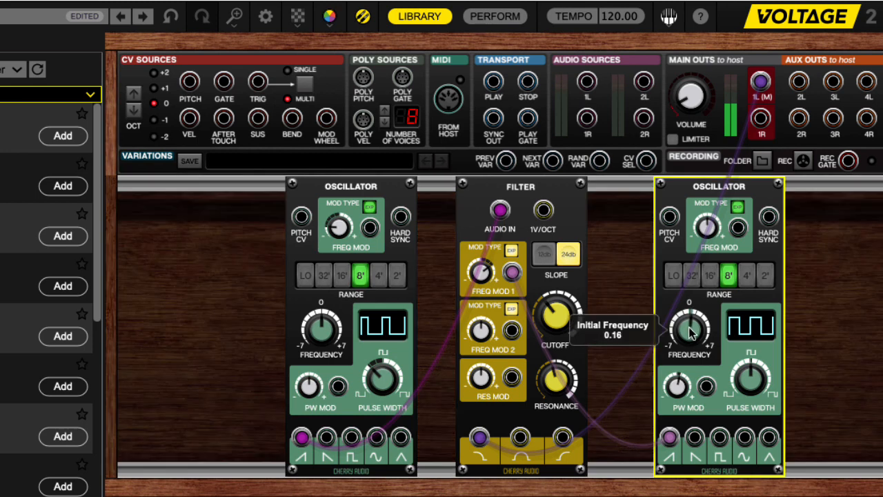
# Step: Sweep the right oscillator's frequency past 0.16, leaving it at about -0.43
pyautogui.moveTo(688, 324); pyautogui.dragTo(694, 342)
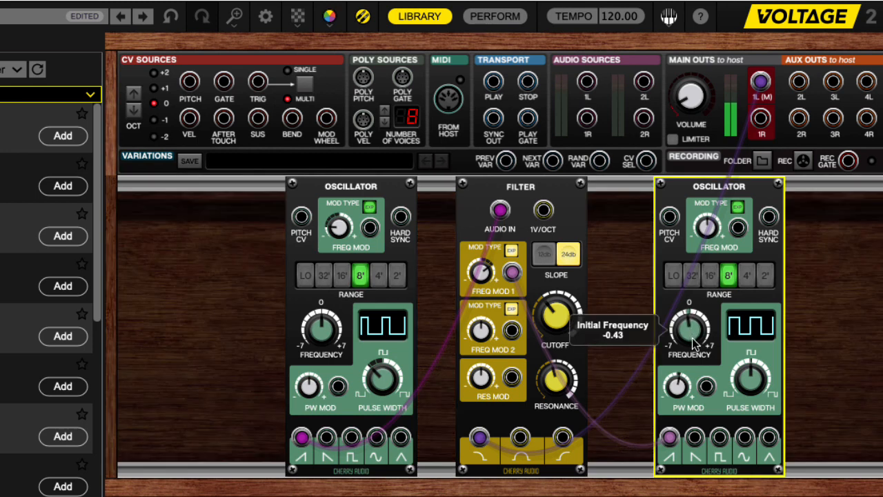
pyautogui.moveTo(682, 105)
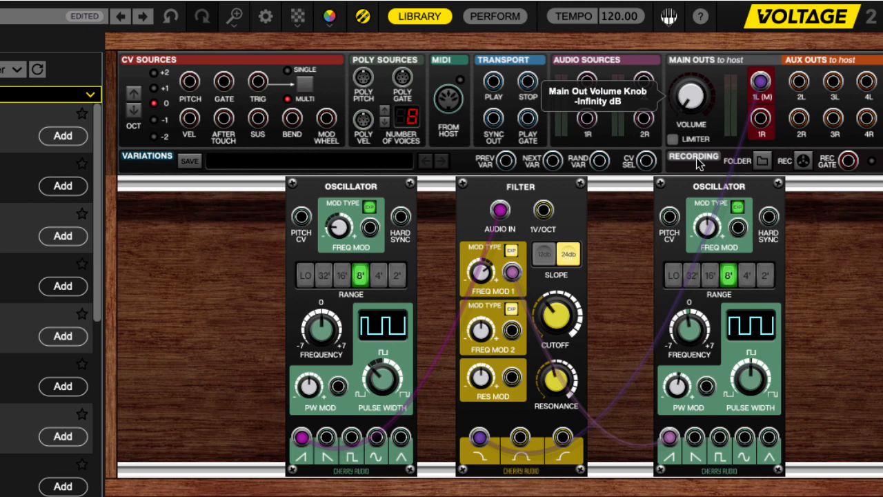
pyautogui.moveTo(555, 316)
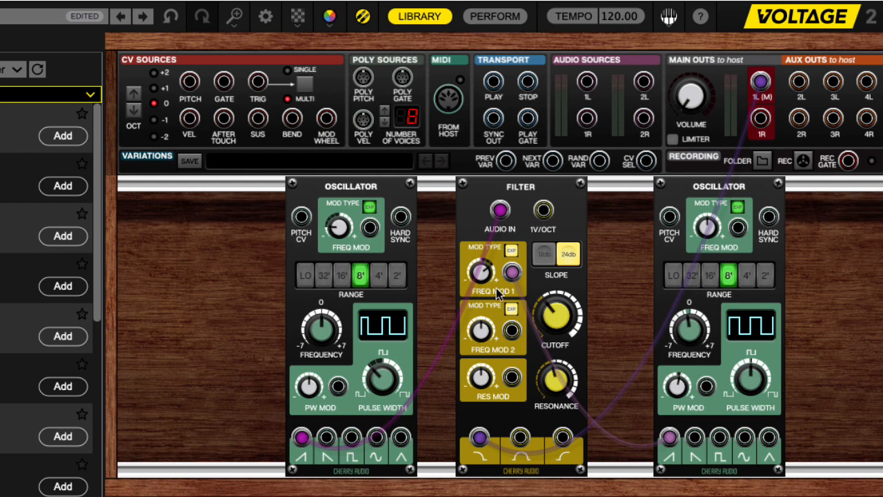
pyautogui.moveTo(500, 283)
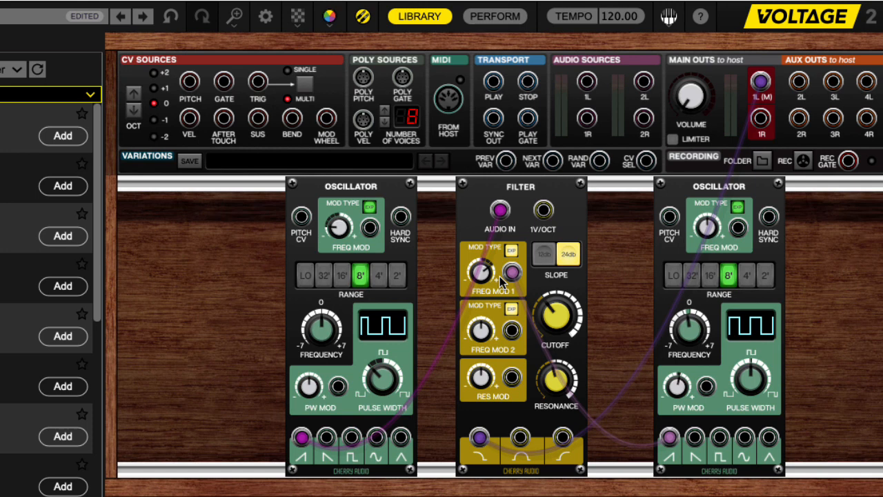
pyautogui.moveTo(483, 256)
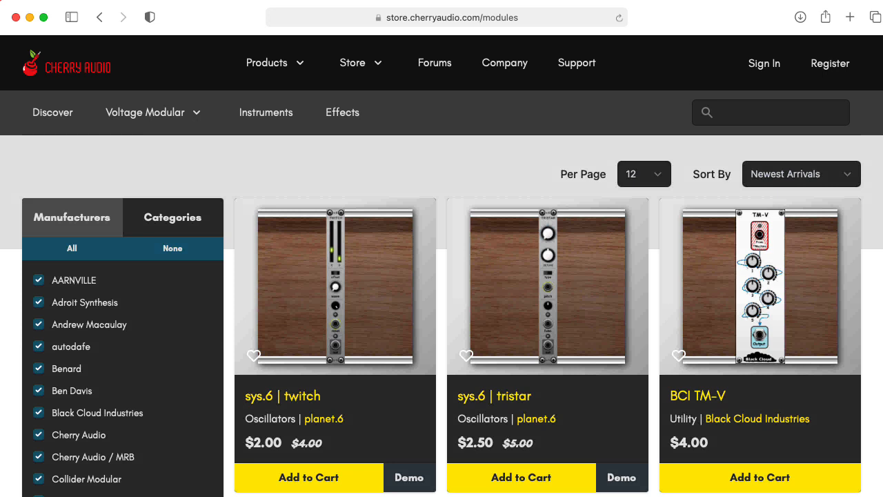
# Step: Scroll the Cherry Audio modules grid down to the Black Cloud Industries TM-M, TM-P and TMachine listings
pyautogui.scroll(-3)
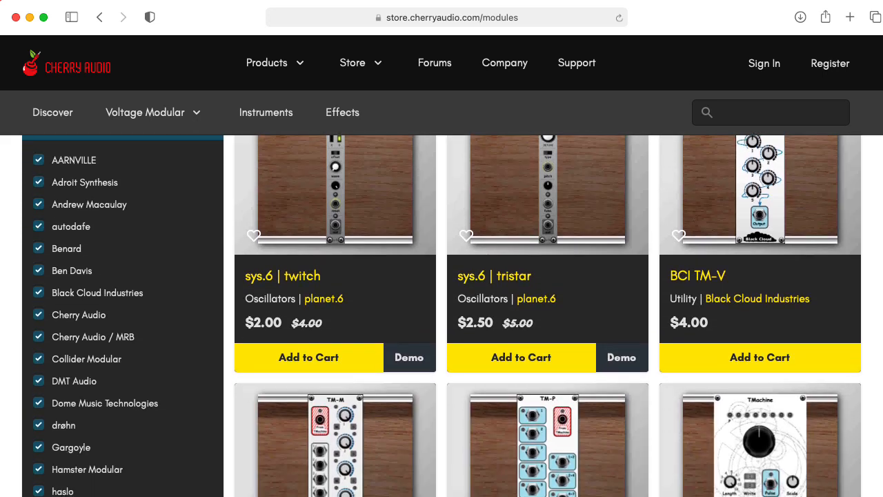
pyautogui.scroll(-3)
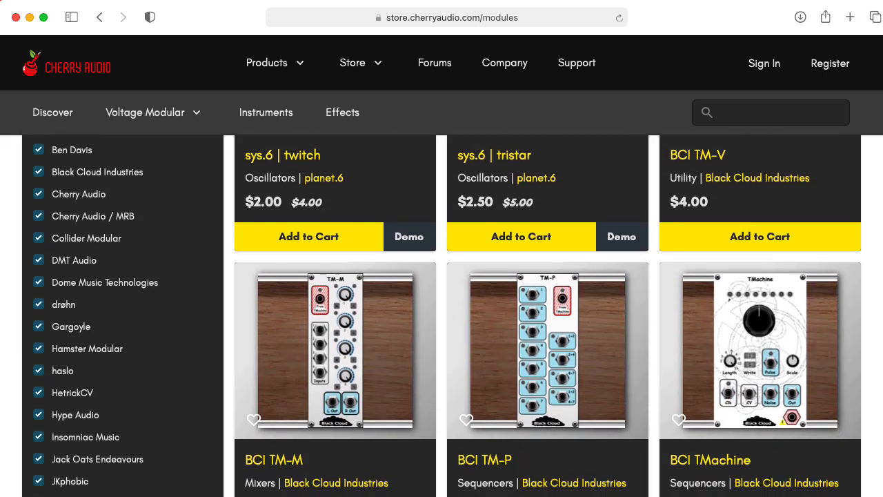
pyautogui.scroll(-3)
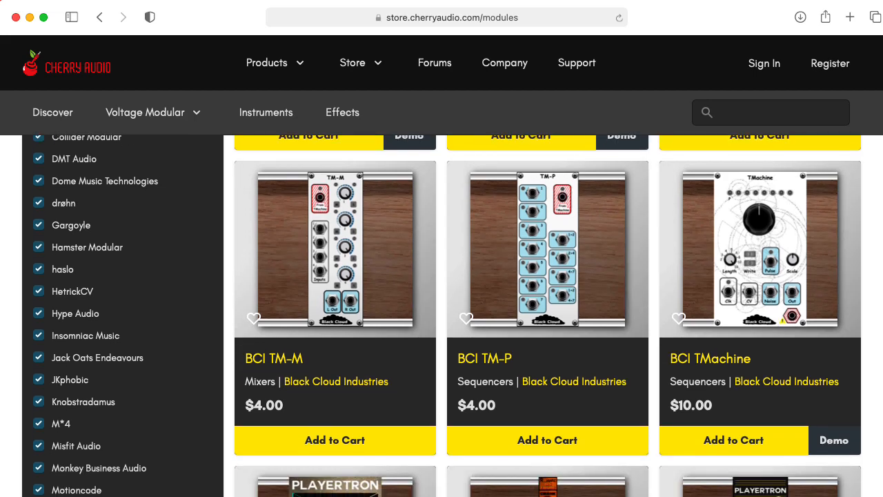
pyautogui.scroll(-3)
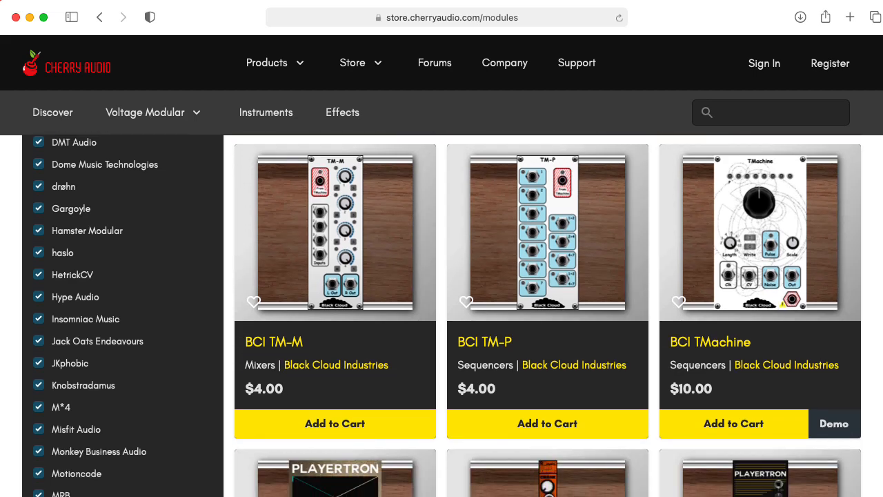